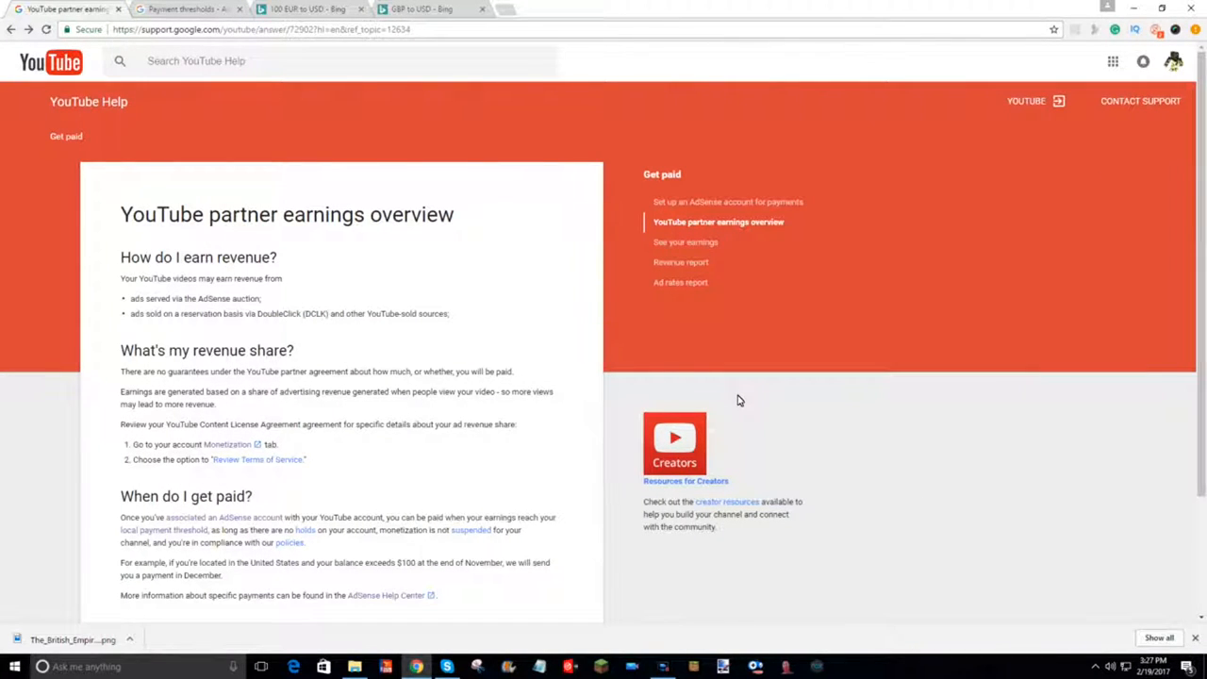
Scroll the 'YouTube partner earnings overview' article toward the local payment threshold link.
{"action": "double_click", "coordinate": [163, 215]}
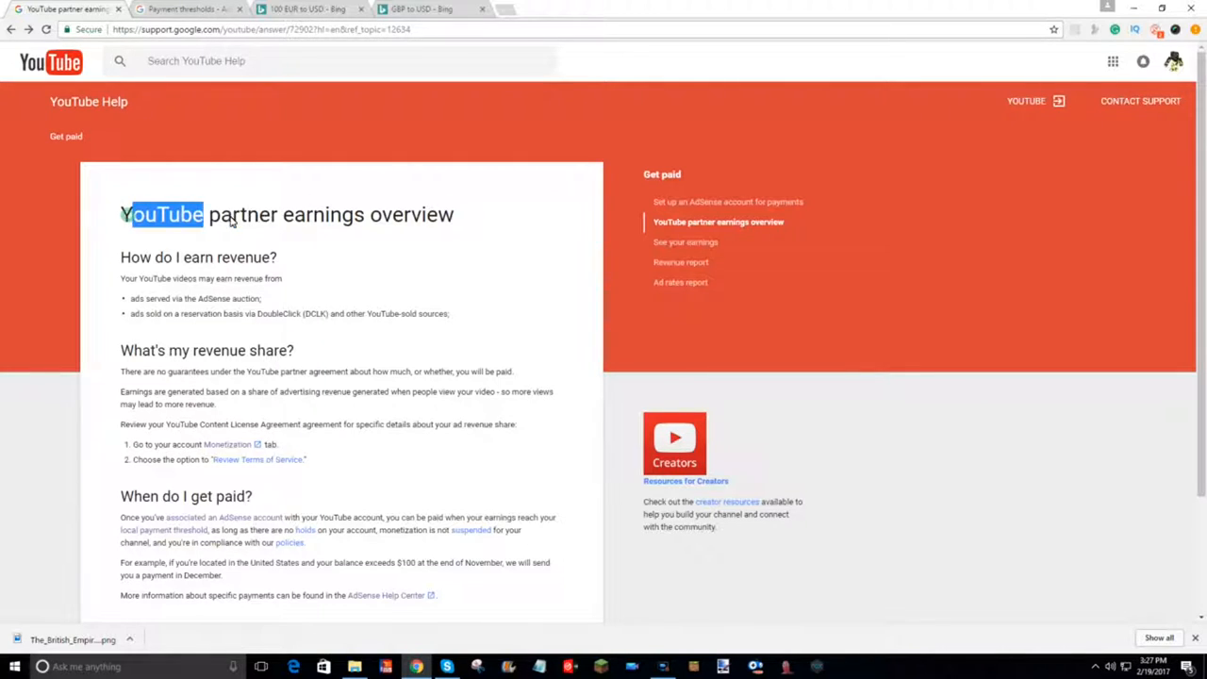
{"action": "scroll", "scroll_direction": "down", "scroll_amount": 3}
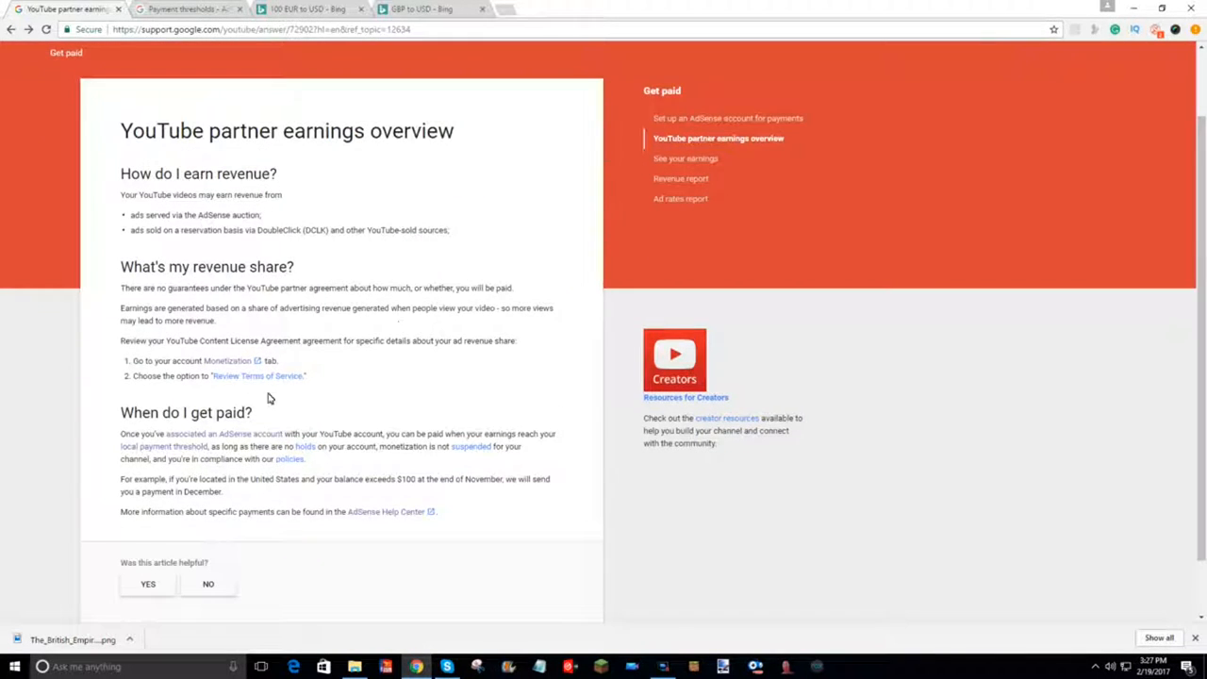
{"action": "double_click", "coordinate": [186, 412]}
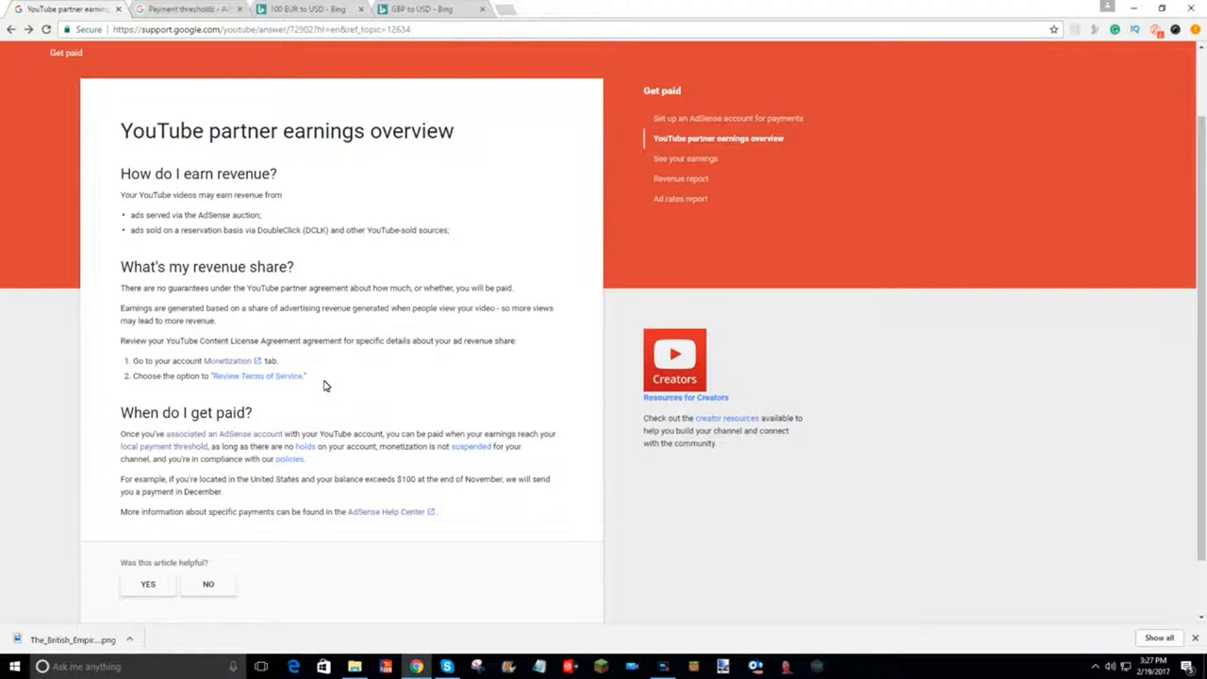
{"action": "mouse_move", "coordinate": [313, 400]}
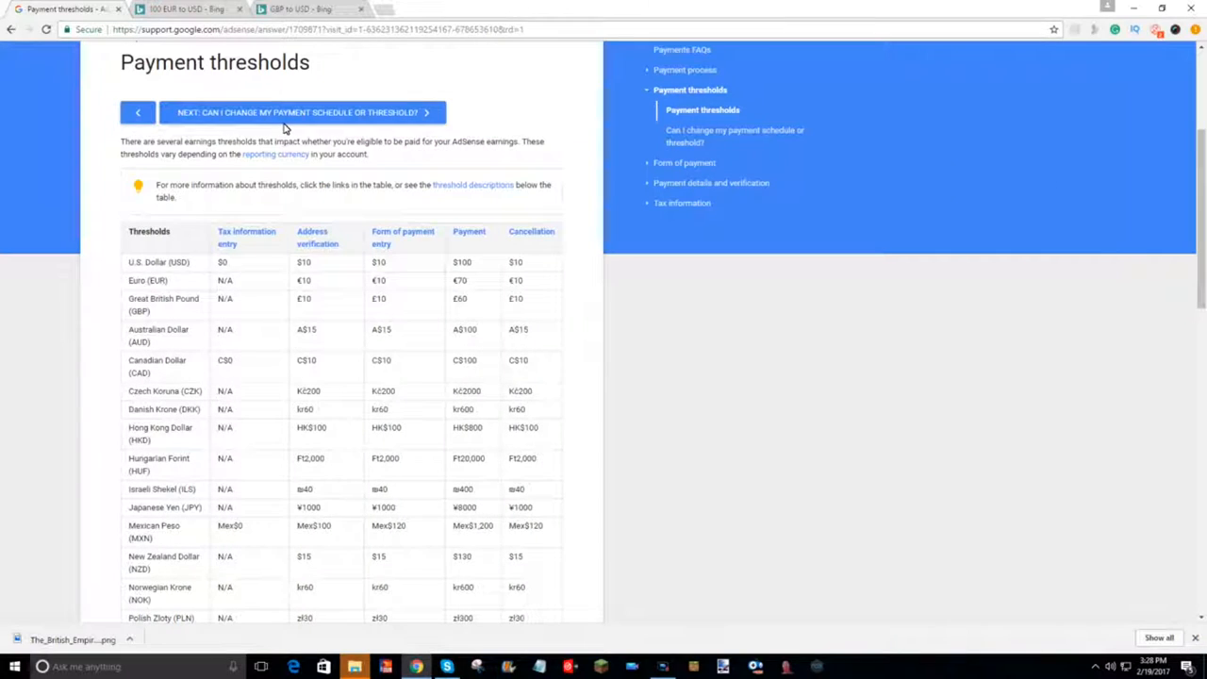
{"action": "scroll", "scroll_direction": "down", "scroll_amount": 3}
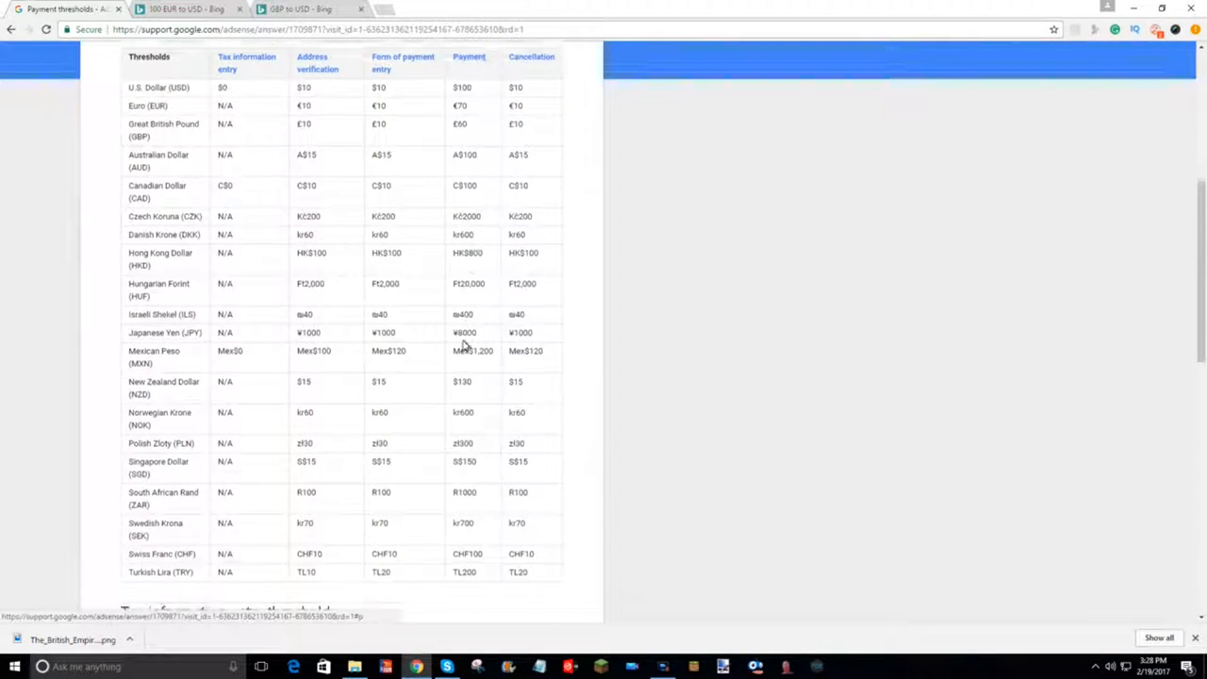
{"action": "scroll", "scroll_direction": "down", "scroll_amount": 3}
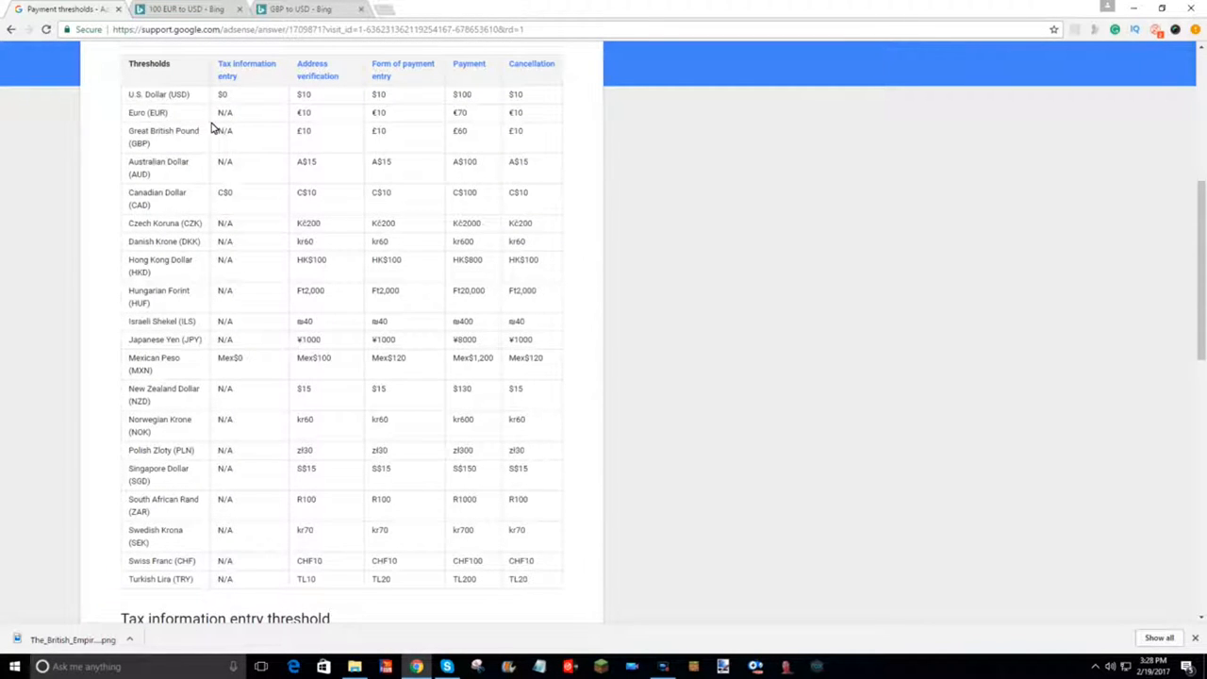
{"action": "mouse_move", "coordinate": [804, 141]}
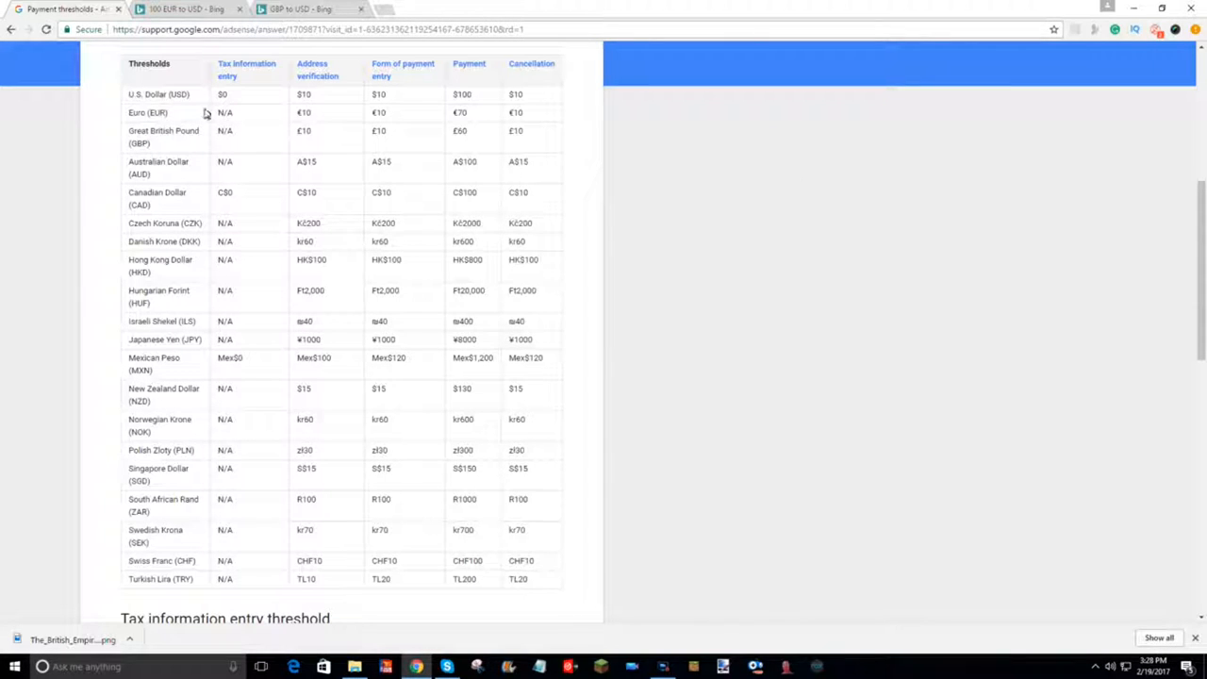
{"action": "double_click", "coordinate": [159, 94]}
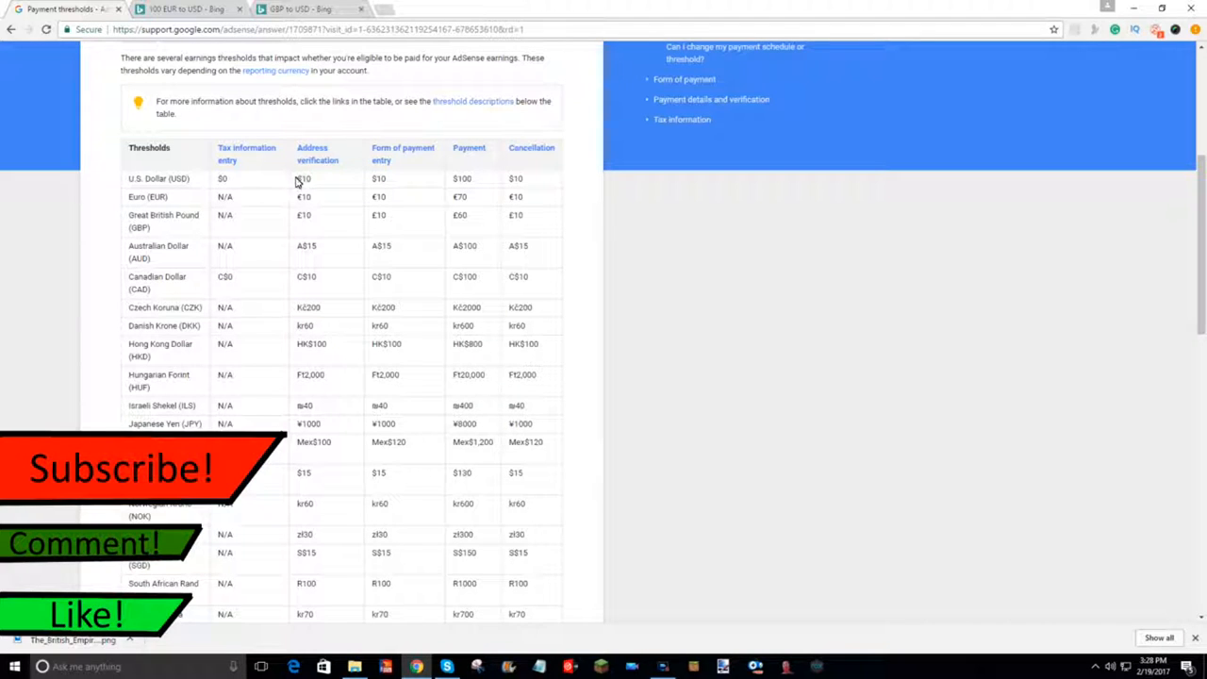
{"action": "double_click", "coordinate": [303, 178]}
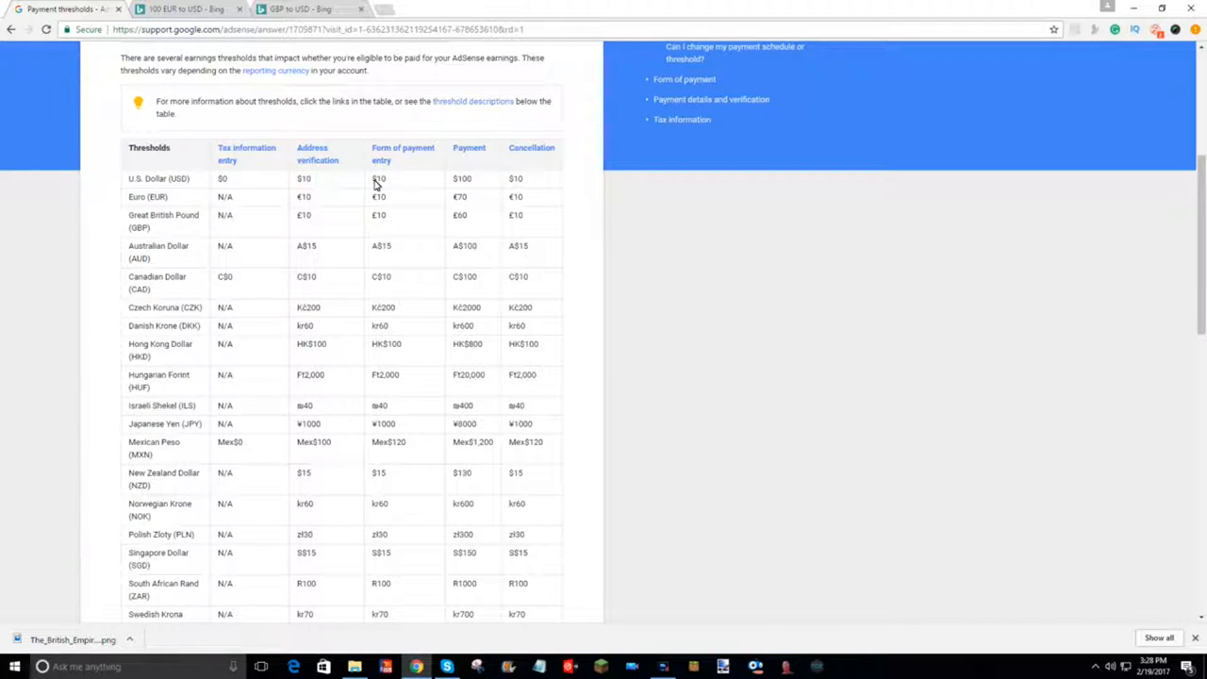
{"action": "double_click", "coordinate": [379, 179]}
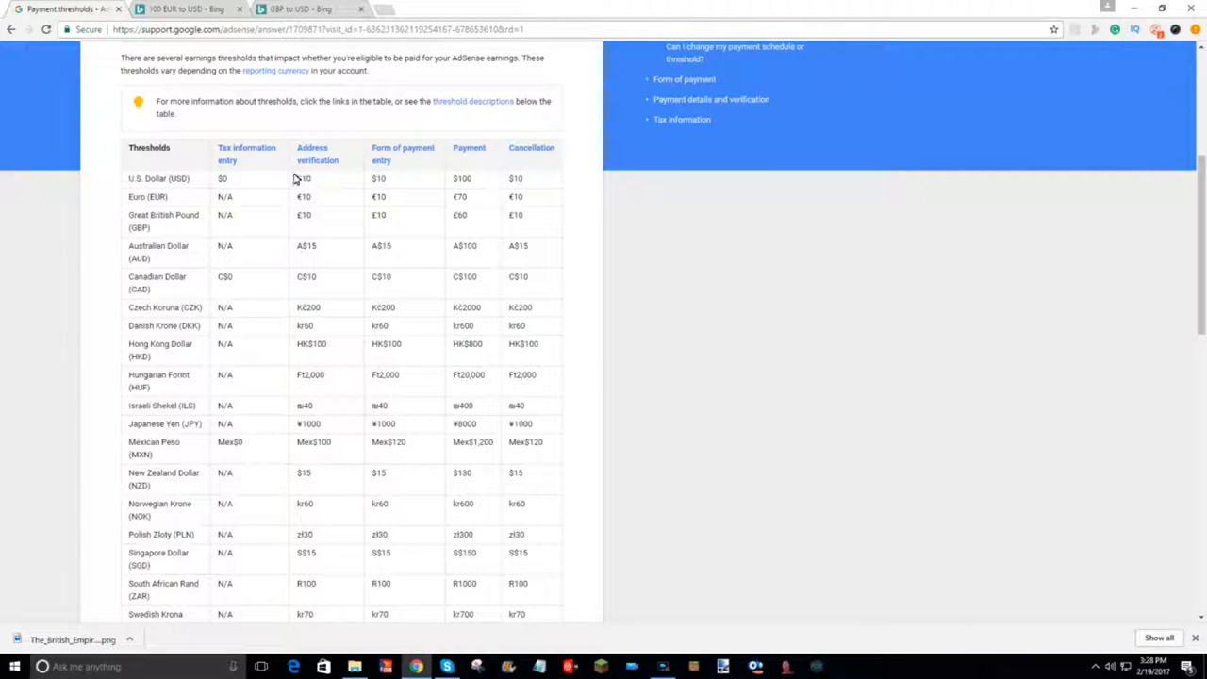
{"action": "mouse_move", "coordinate": [436, 183]}
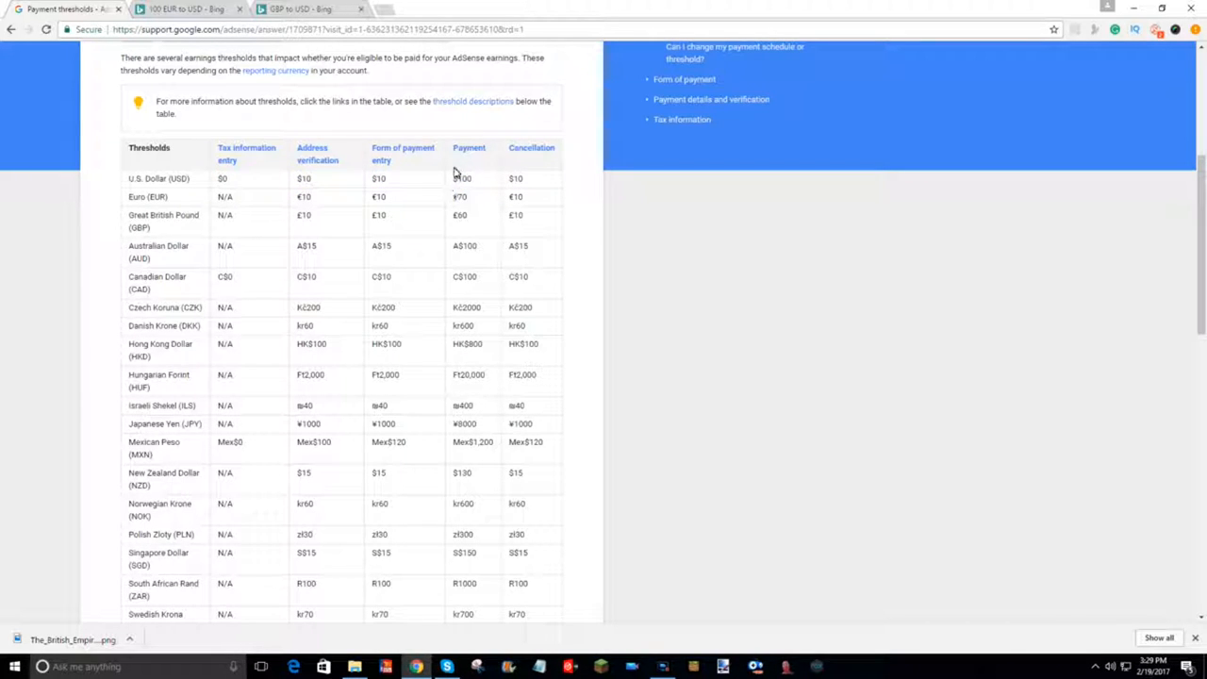
{"action": "mouse_move", "coordinate": [457, 184]}
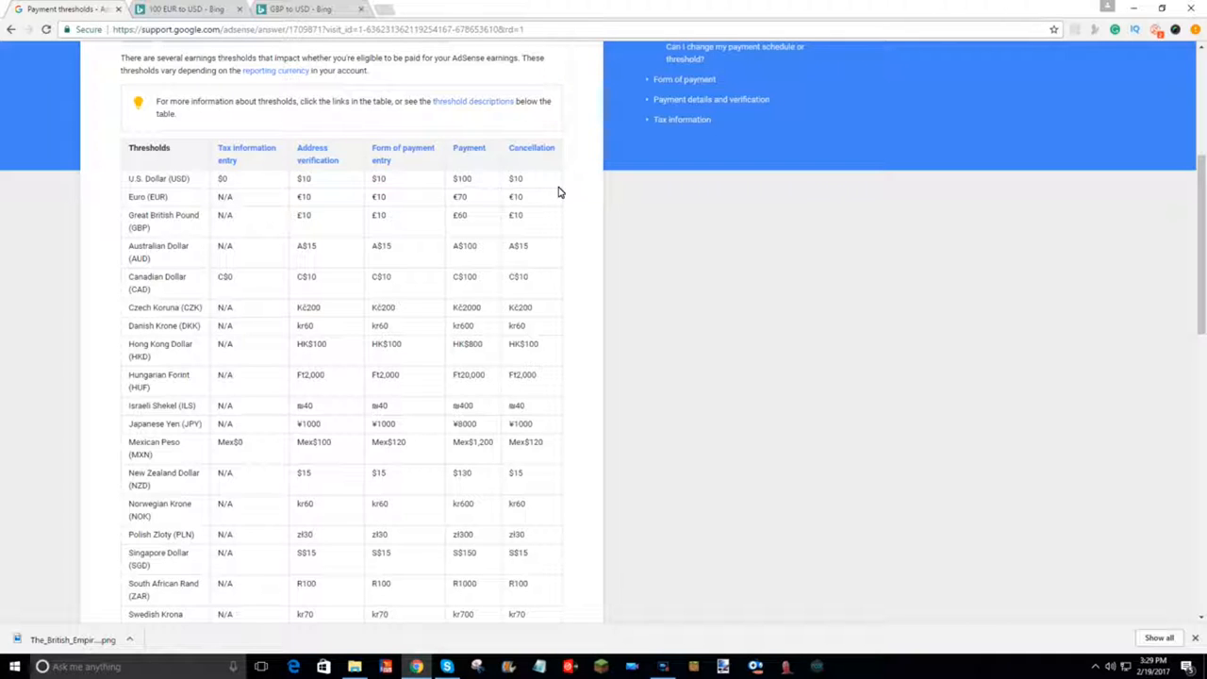
{"action": "double_click", "coordinate": [462, 179]}
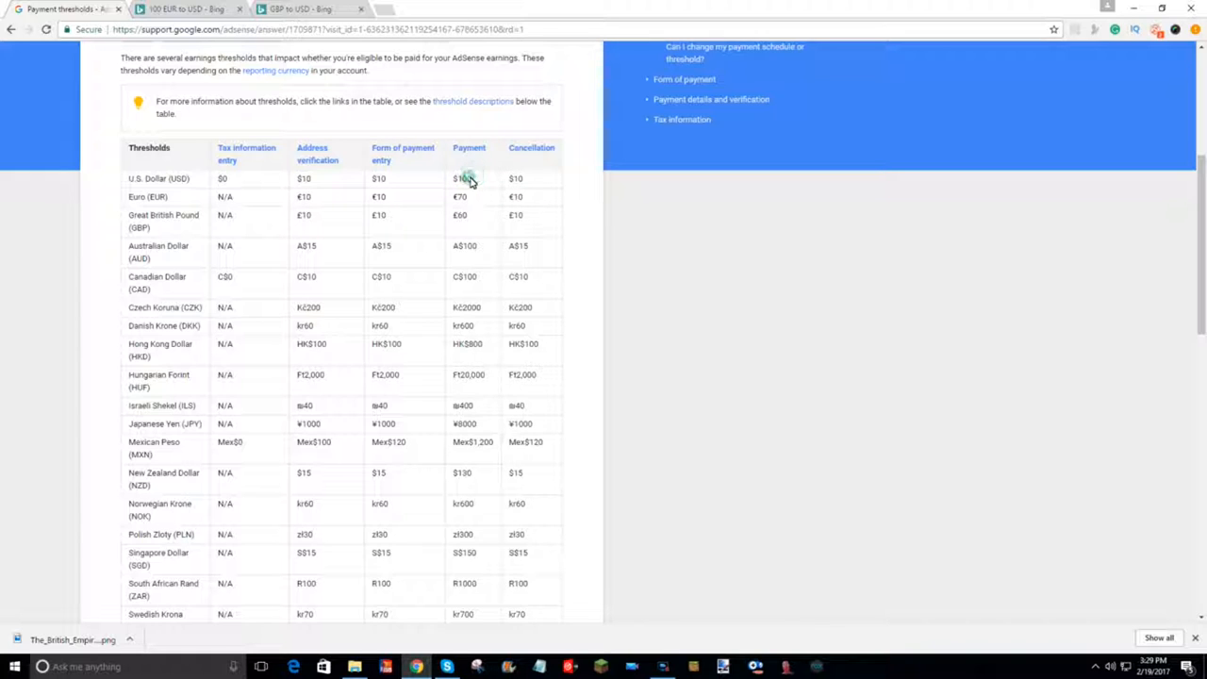
{"action": "mouse_move", "coordinate": [311, 201]}
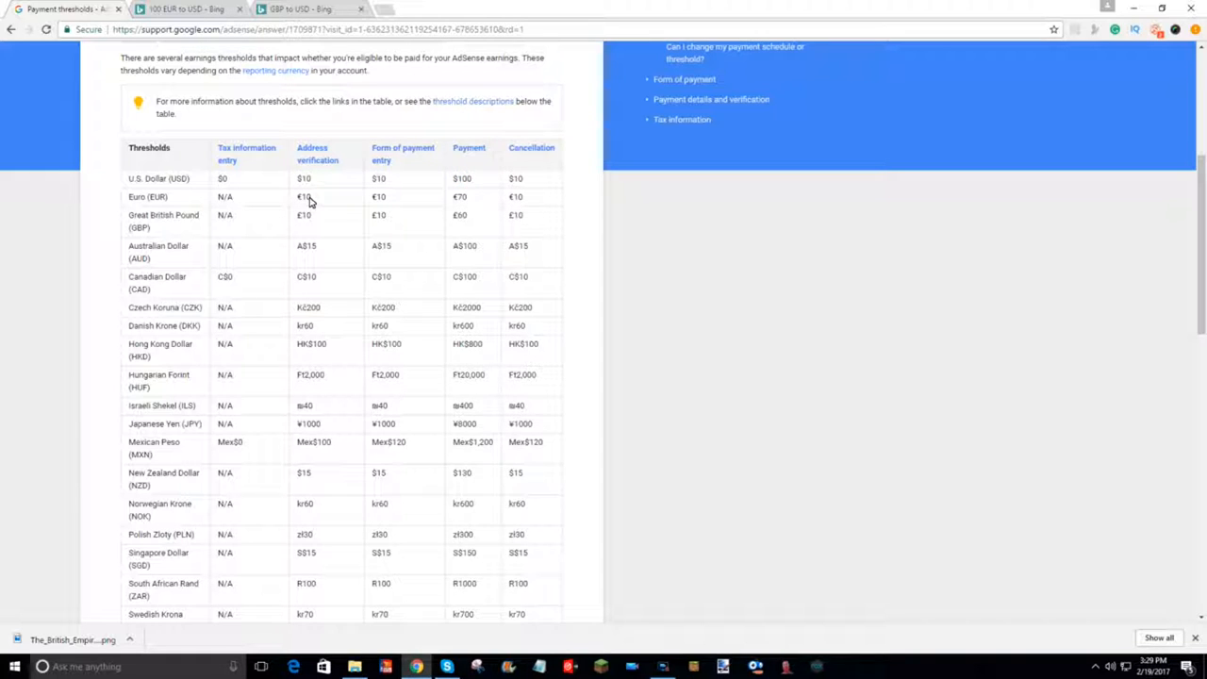
{"action": "left_click", "coordinate": [349, 196]}
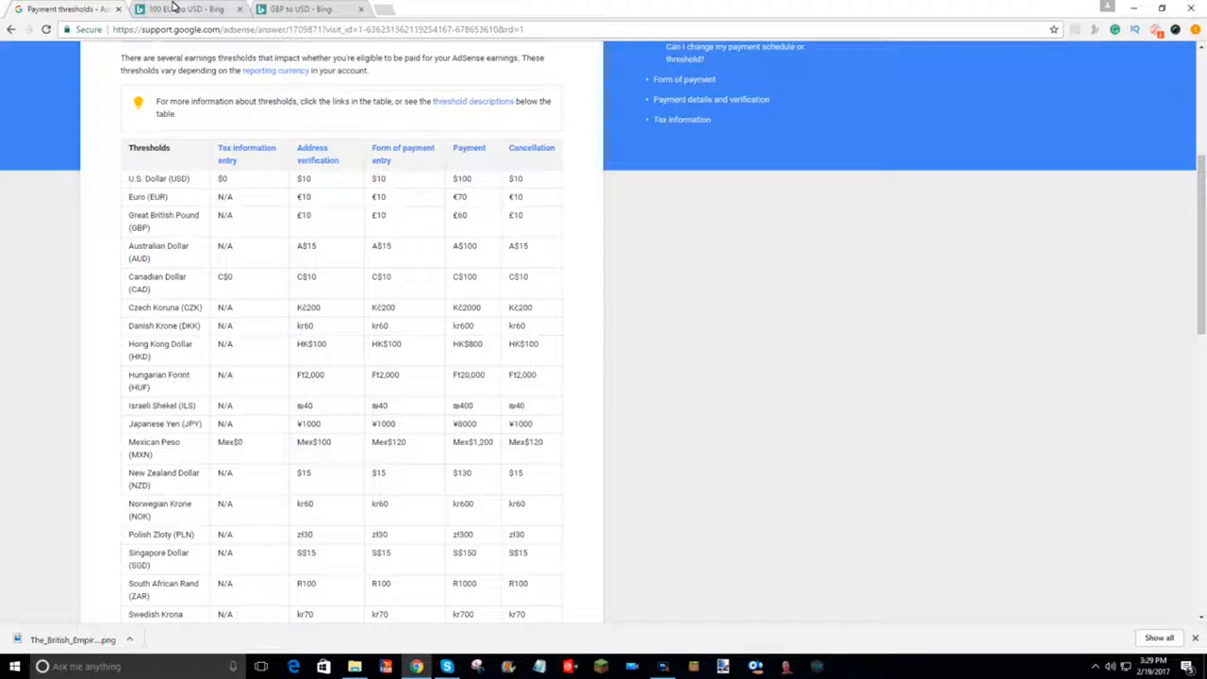
Check Bing conversions of €70 (US$74.27) and £60 (US$74.46), then return to AdSense thresholds.
{"action": "left_click", "coordinate": [186, 8]}
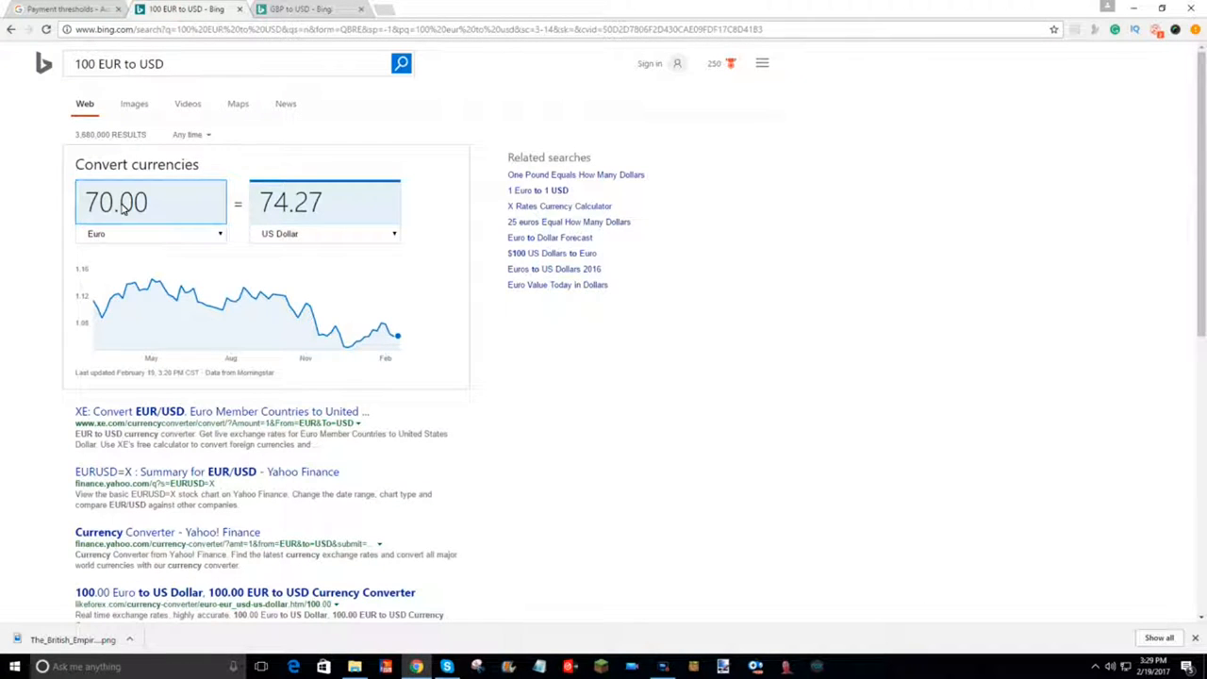
{"action": "left_click", "coordinate": [325, 201]}
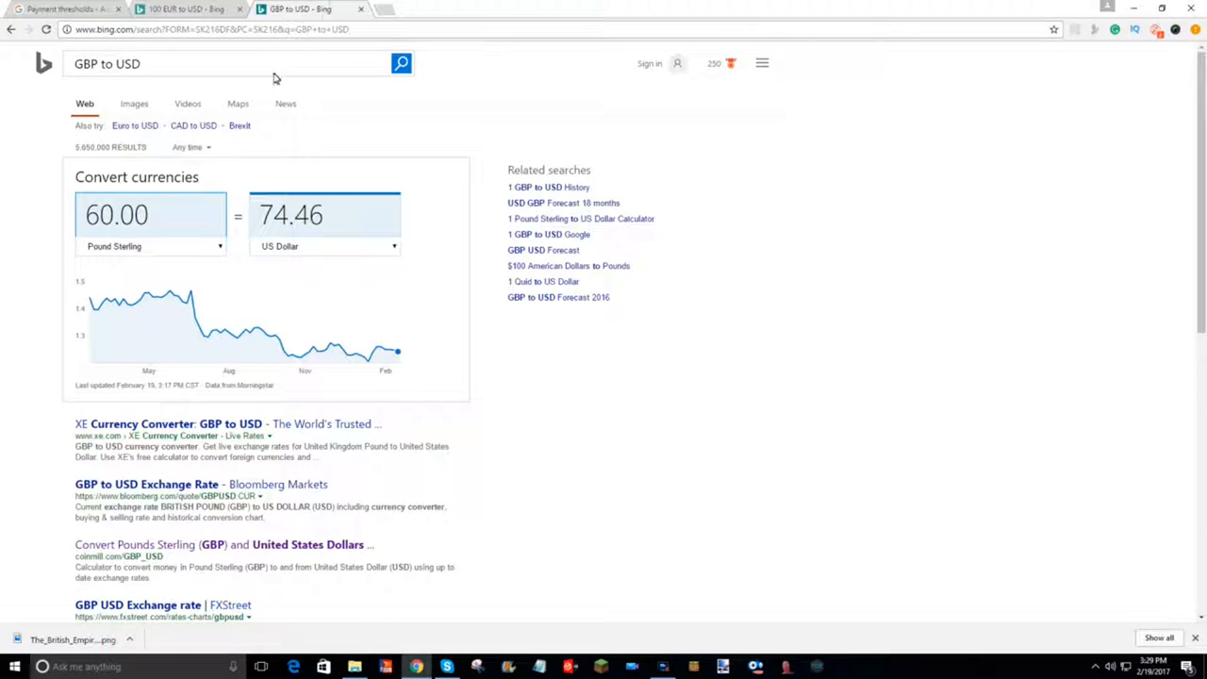
{"action": "left_click", "coordinate": [118, 215]}
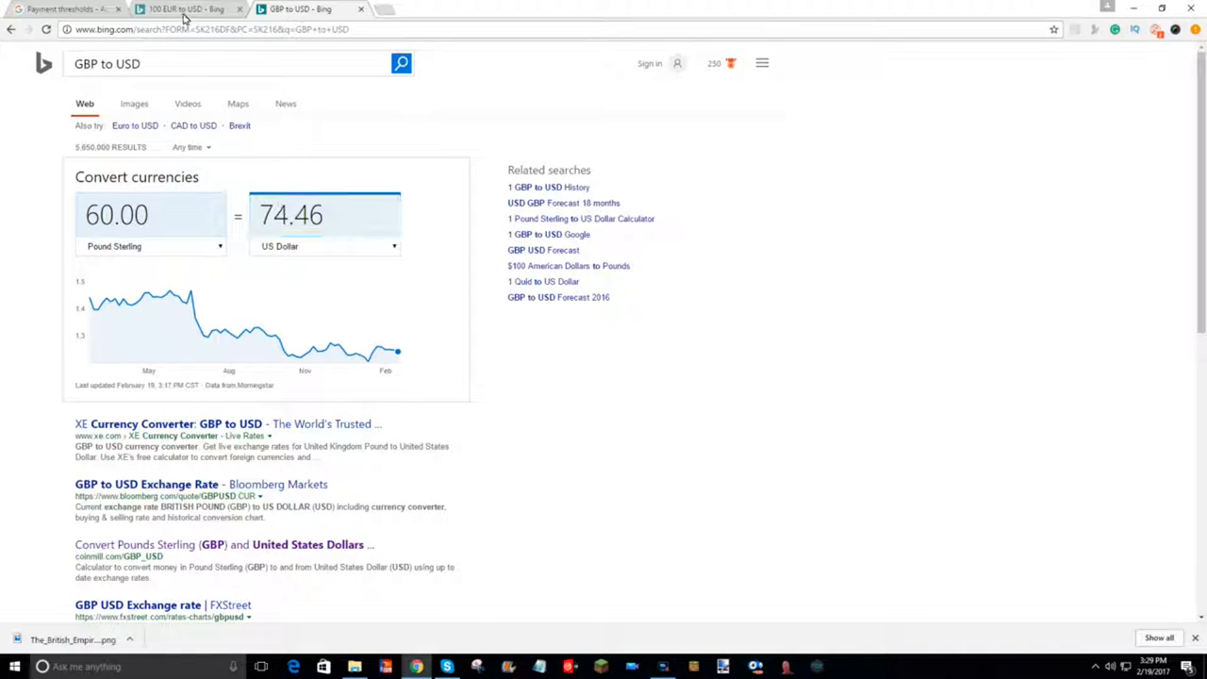
{"action": "left_click", "coordinate": [66, 8]}
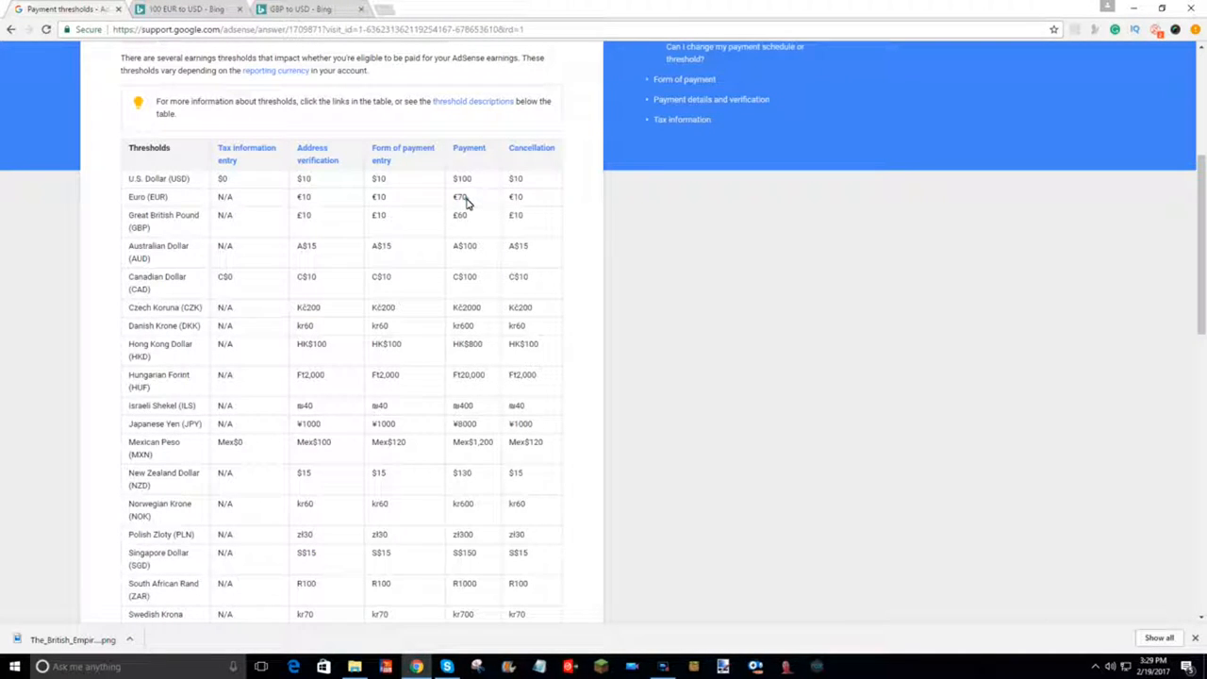
{"action": "mouse_move", "coordinate": [480, 198]}
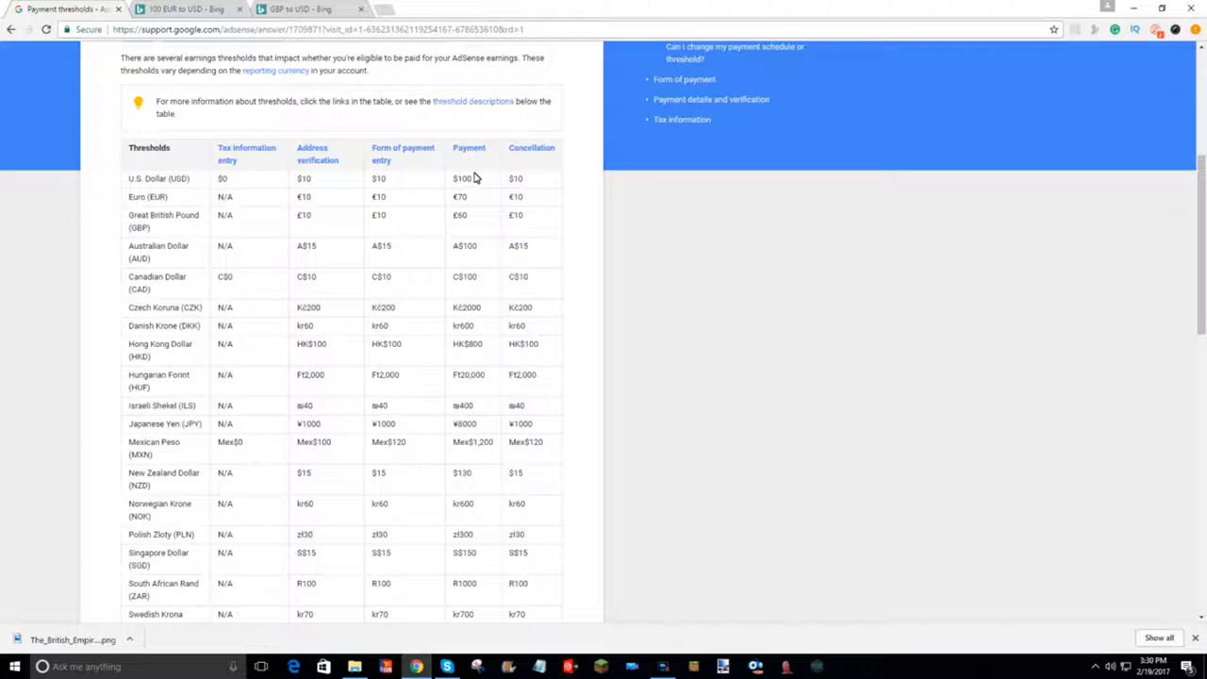
{"action": "double_click", "coordinate": [462, 178]}
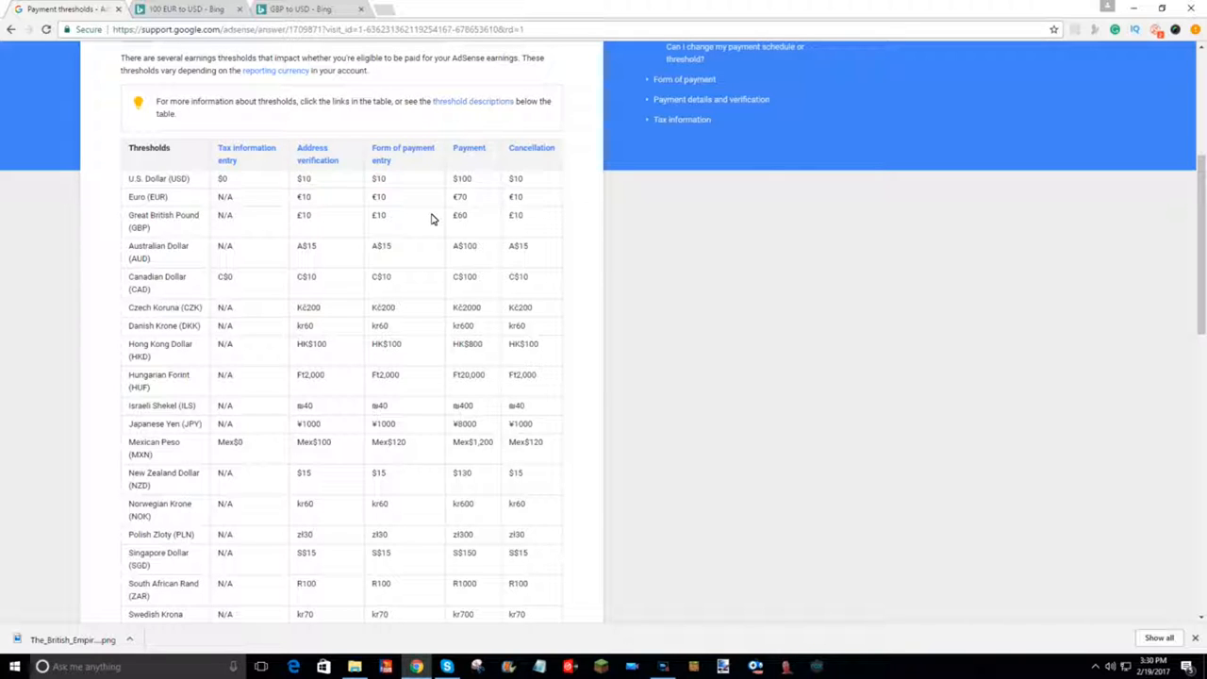
{"action": "mouse_move", "coordinate": [303, 208]}
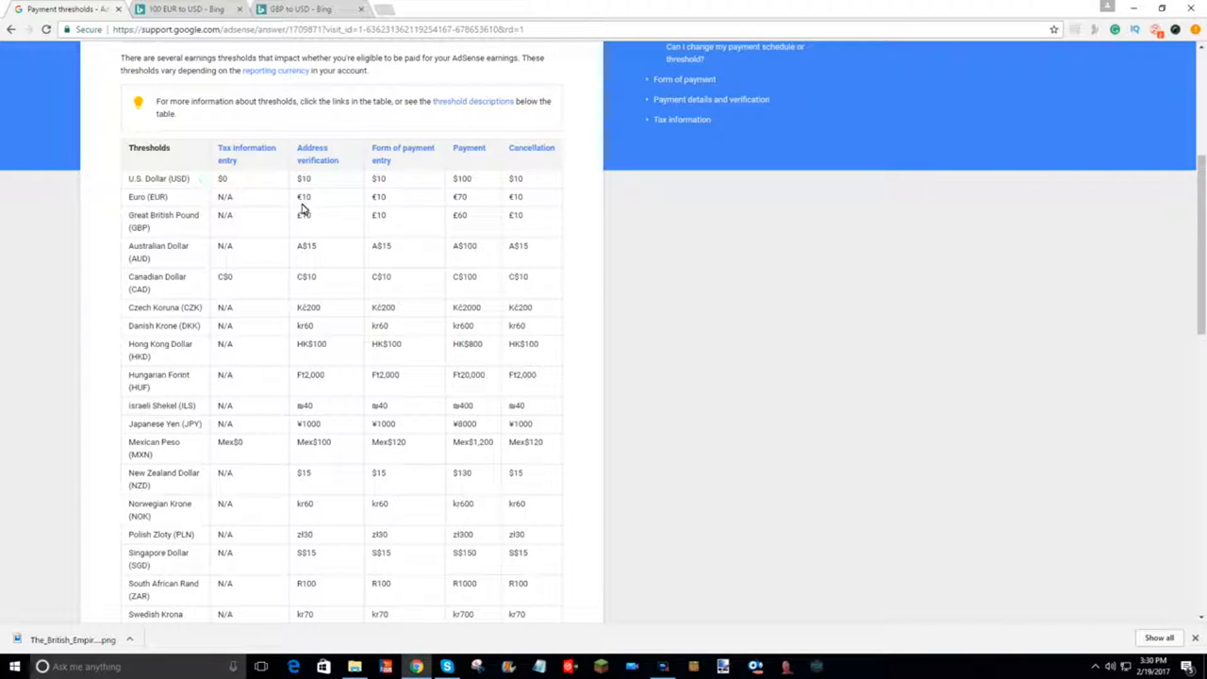
{"action": "mouse_move", "coordinate": [461, 251]}
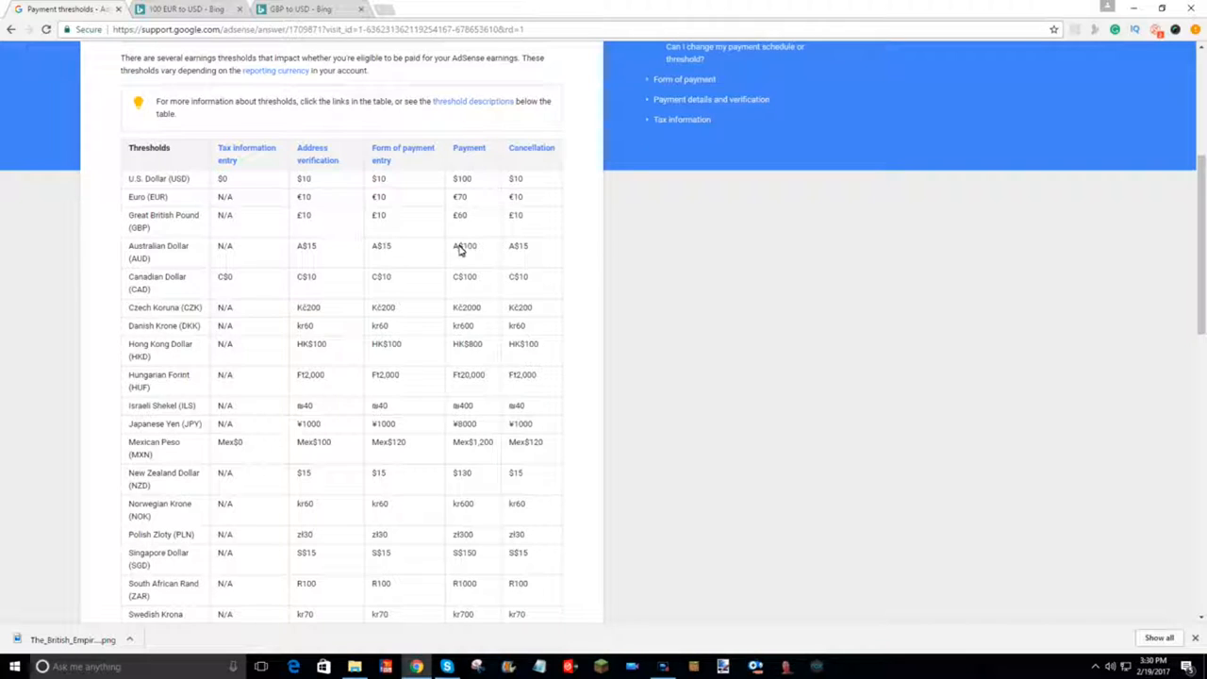